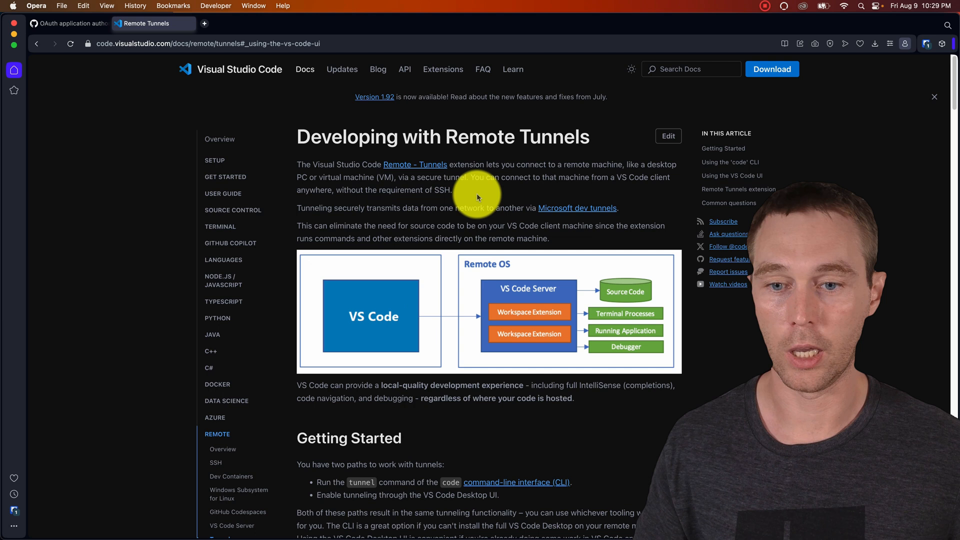
# Step: Select the sentence 'You can connect to that machine from a VS Code client anywhere, without the requirement of SSH.'
pyautogui.moveTo(474, 177); pyautogui.dragTo(450, 190)
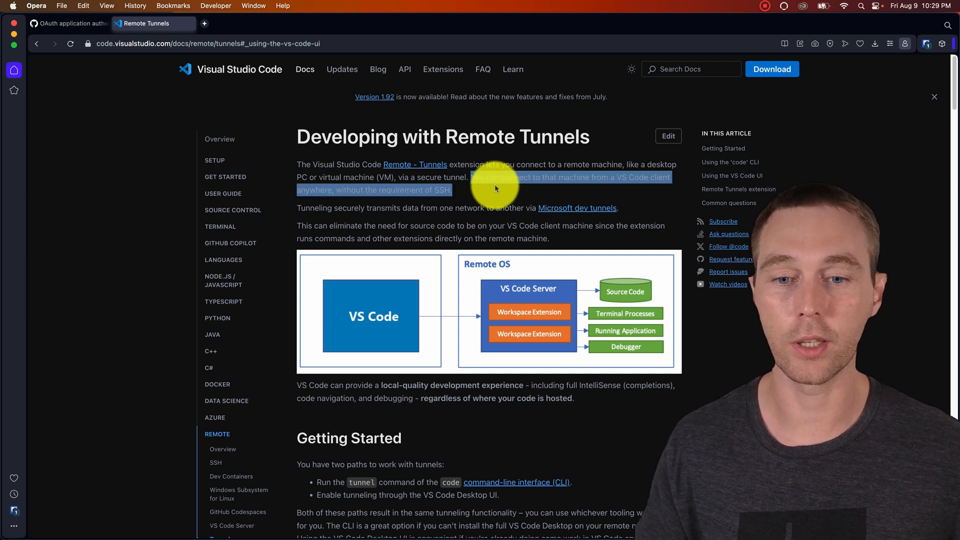
pyautogui.click(495, 185)
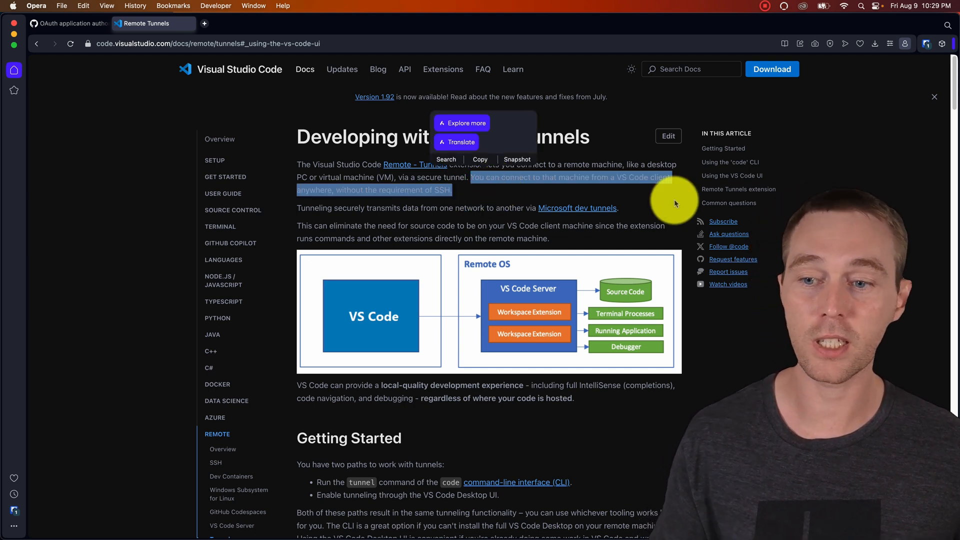